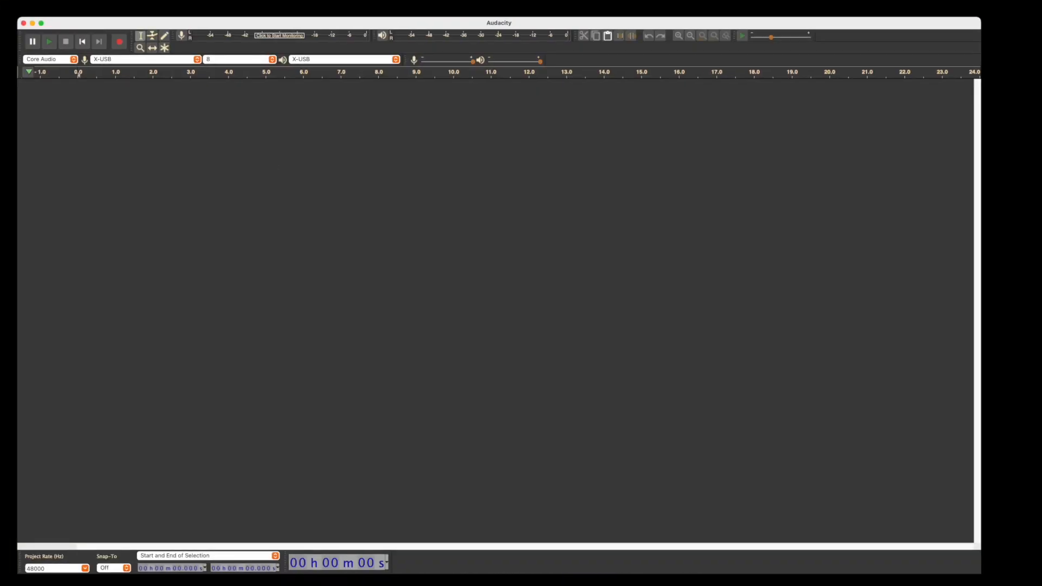
# Open the Audacity application menu in the macOS menu bar
pyautogui.click(21, 5)
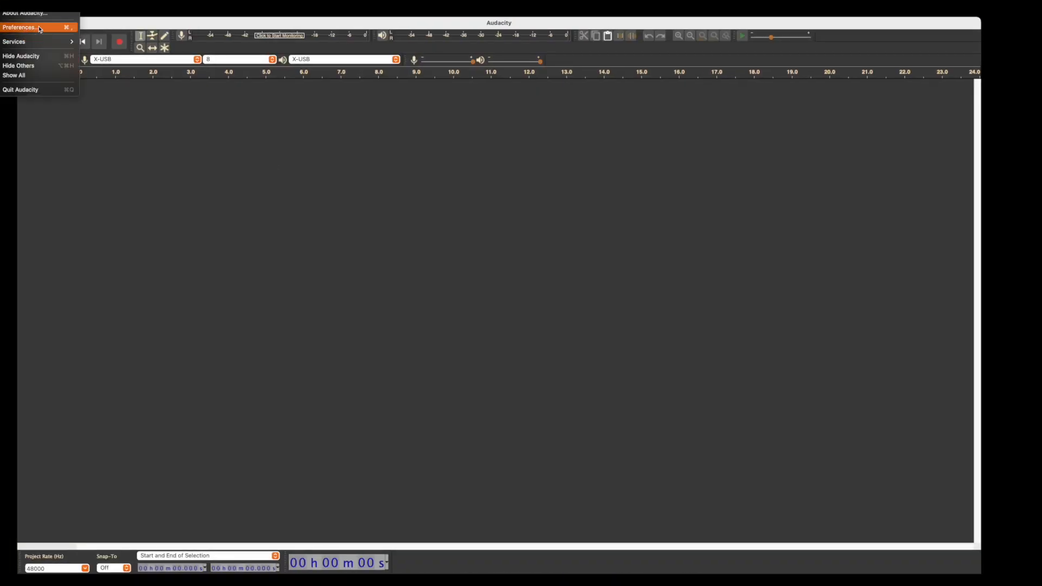
# Set FLOW 8 as playback and recording device with 8 recording channels, and save
pyautogui.click(20, 27)
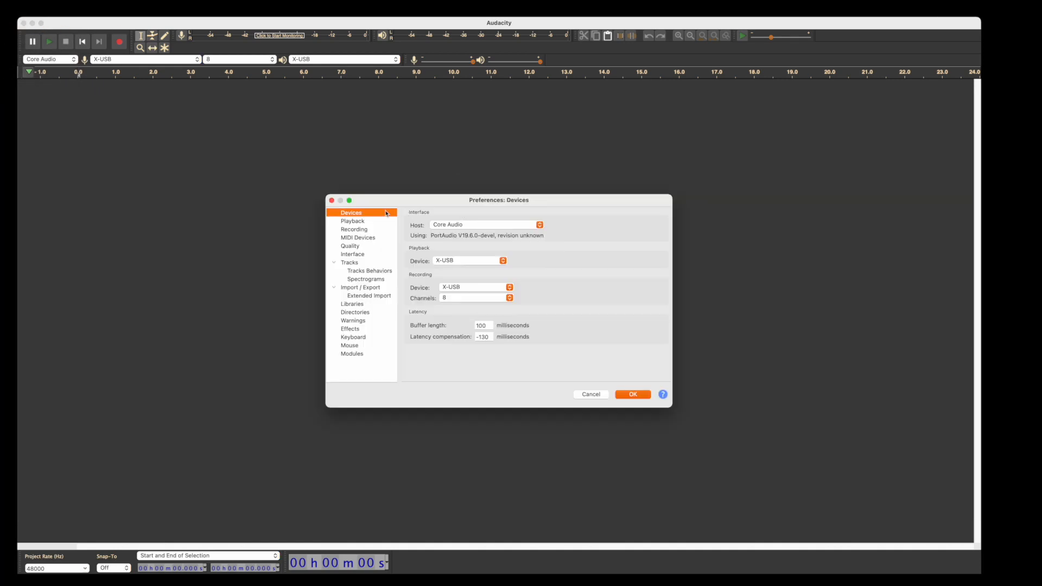
pyautogui.moveTo(572, 255)
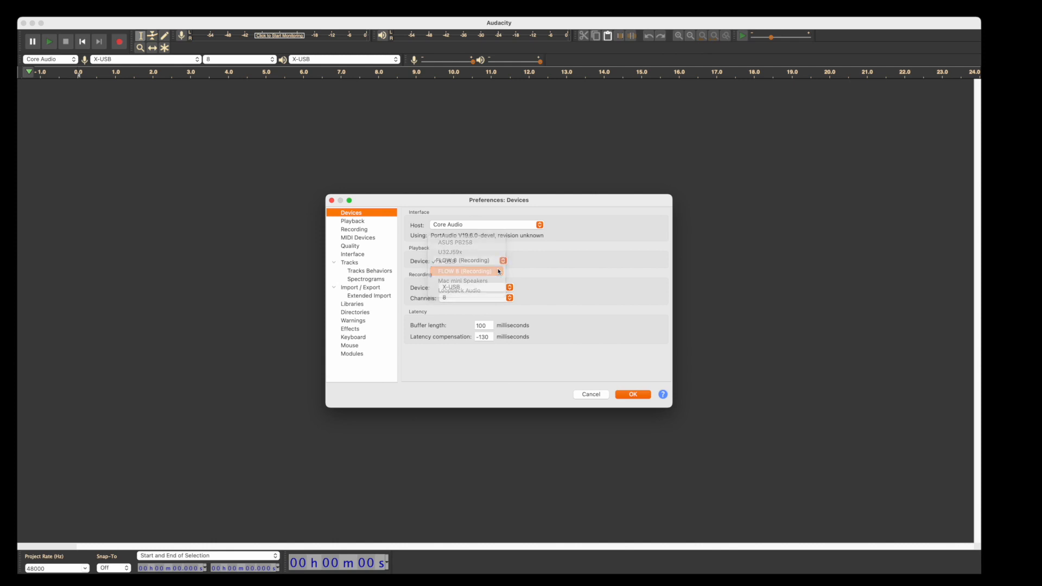
pyautogui.click(465, 271)
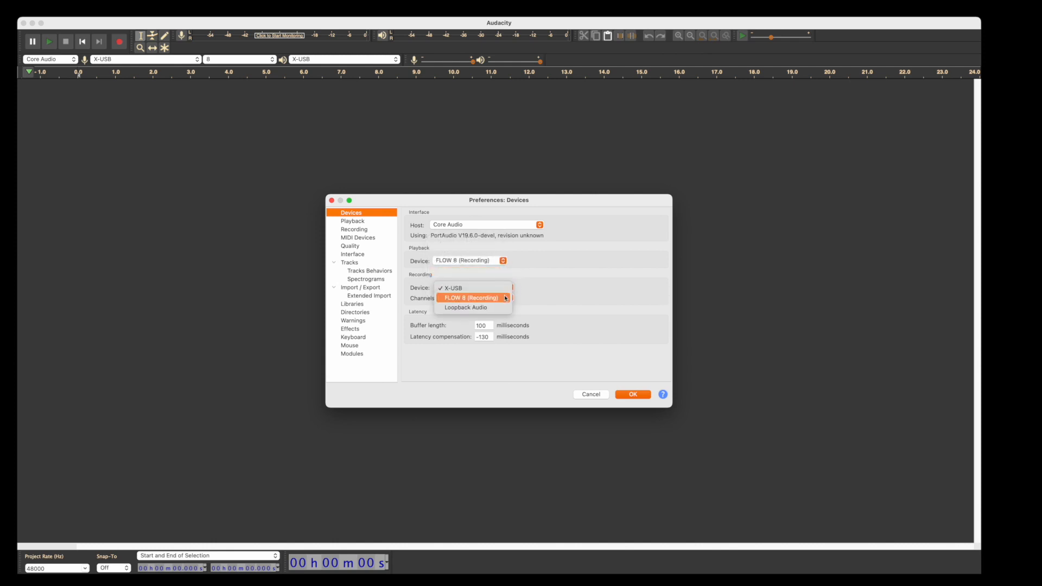
pyautogui.click(470, 298)
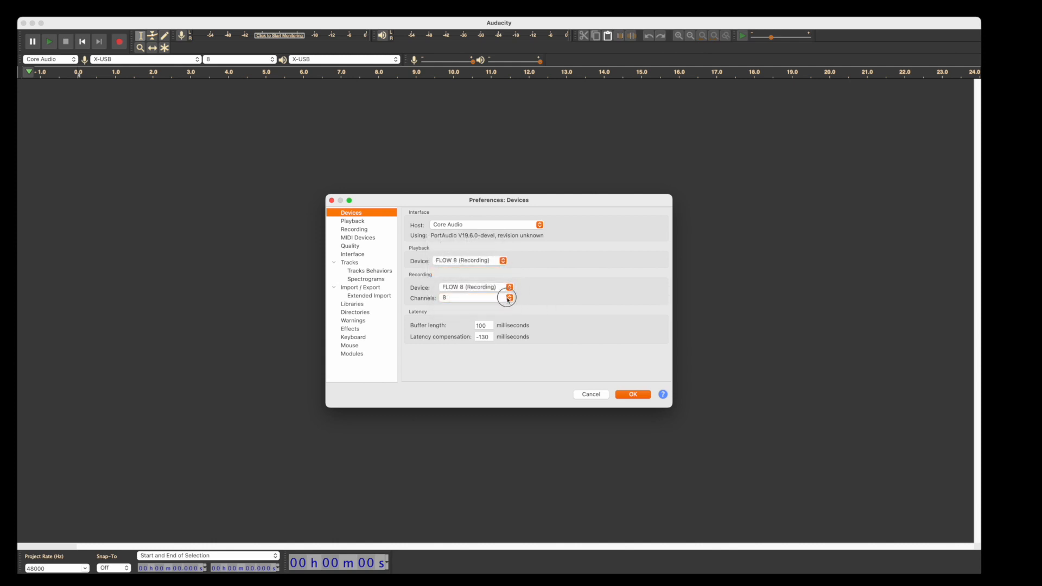
pyautogui.click(508, 298)
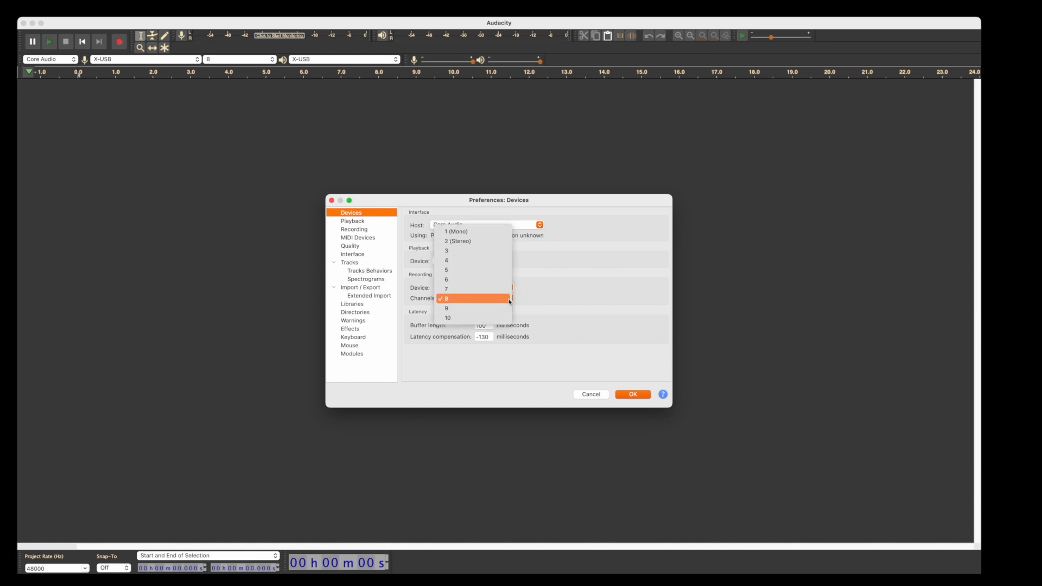
pyautogui.click(447, 318)
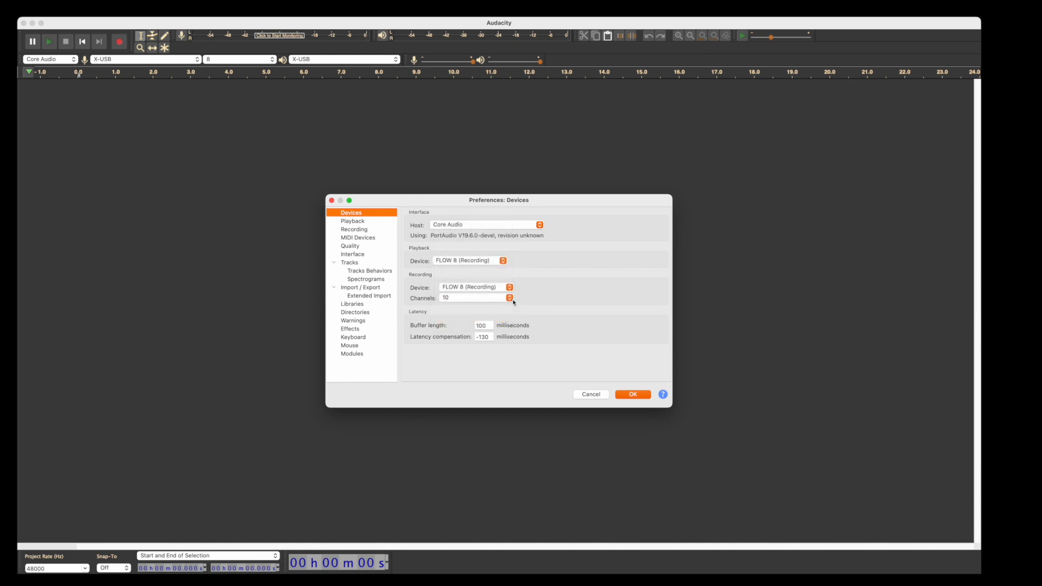
pyautogui.click(509, 298)
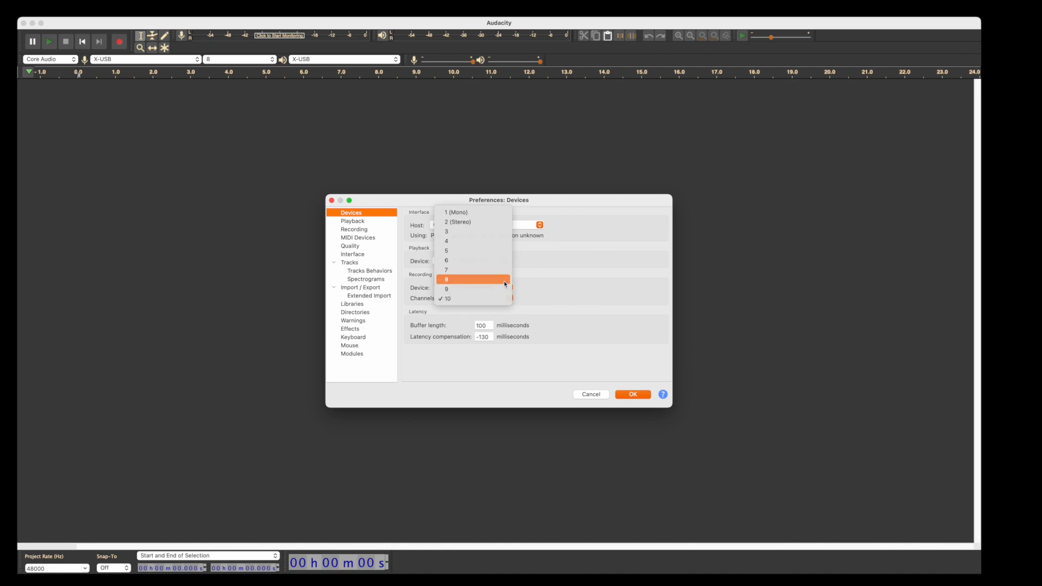
pyautogui.click(446, 278)
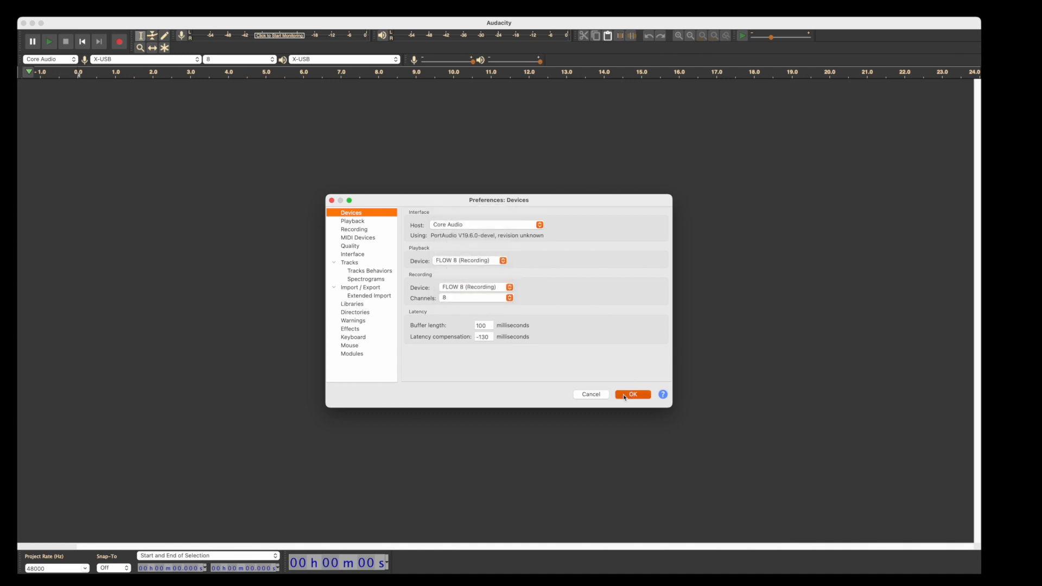
pyautogui.click(630, 394)
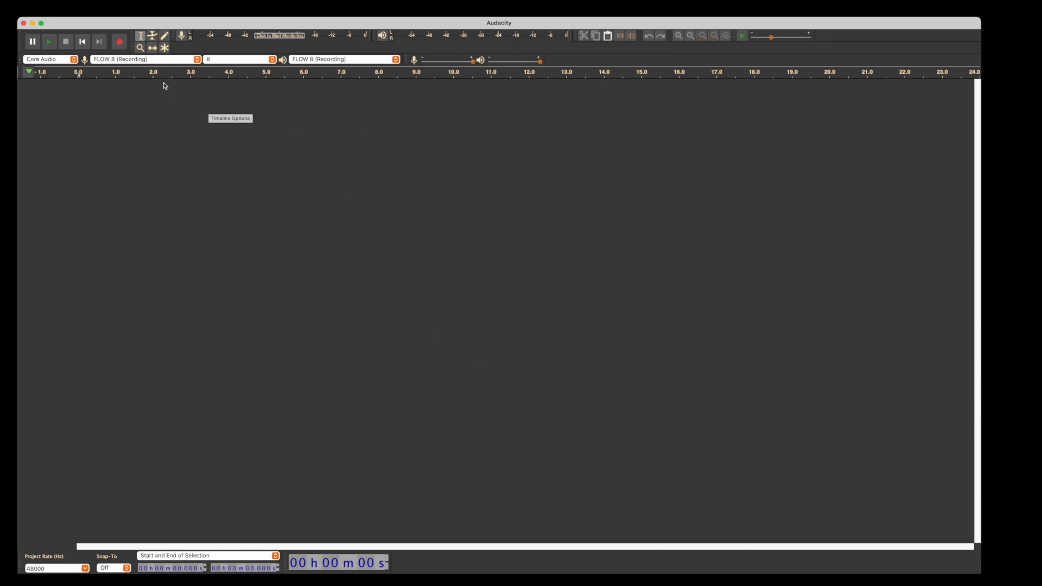
# Open the Device toolbar's recording channel count dropdown
pyautogui.click(260, 60)
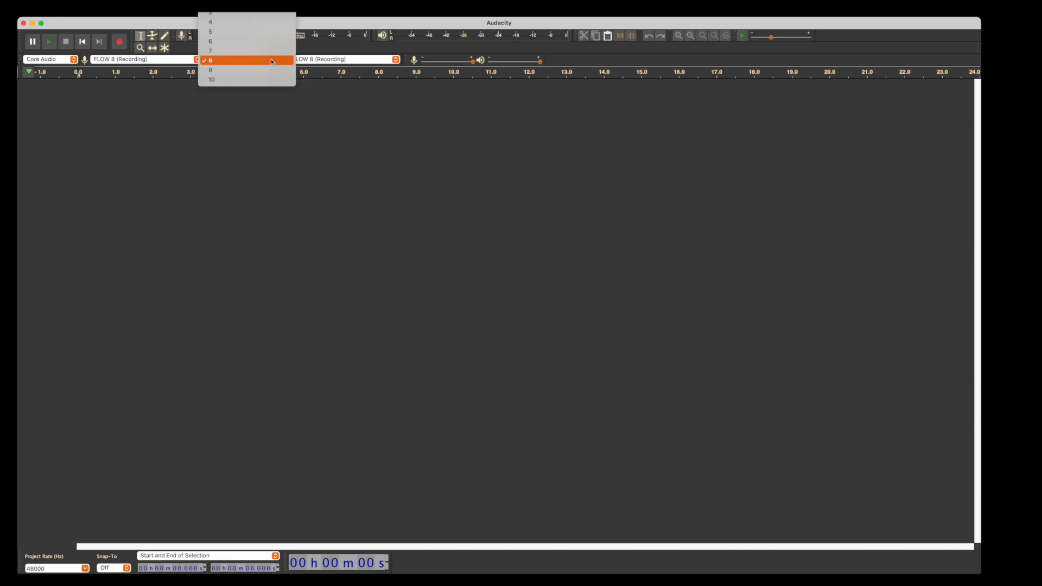
pyautogui.moveTo(267, 27)
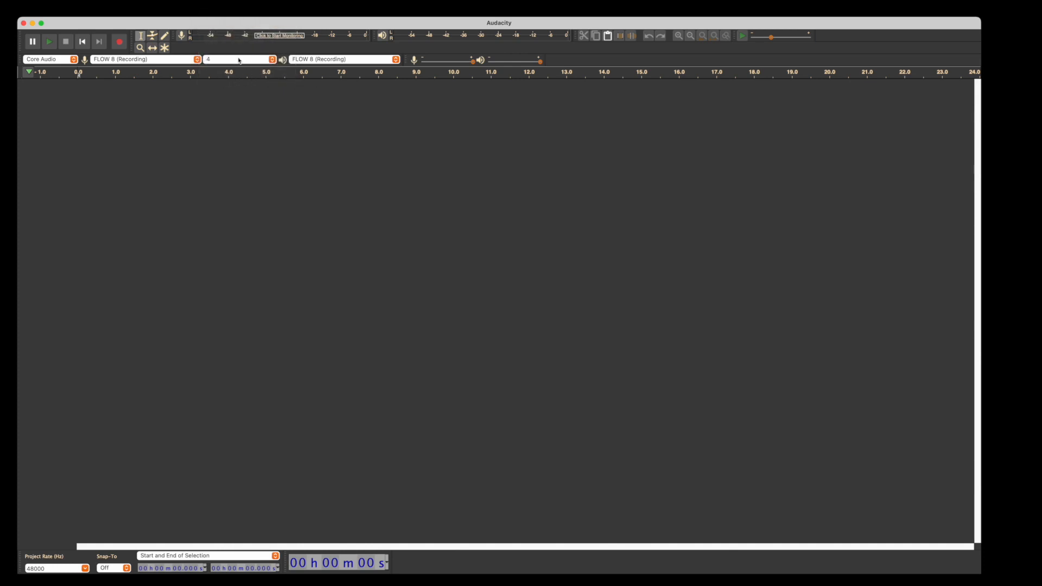
pyautogui.moveTo(207, 171)
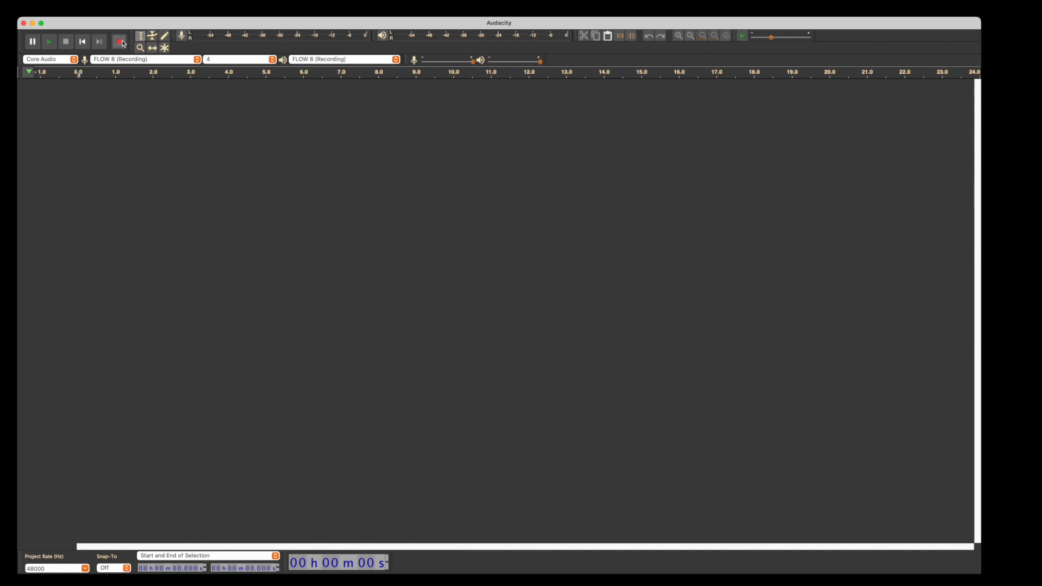
# Record about 31 seconds from FLOW 8 into stacked mono DCSO_Audio tracks
pyautogui.click(122, 42)
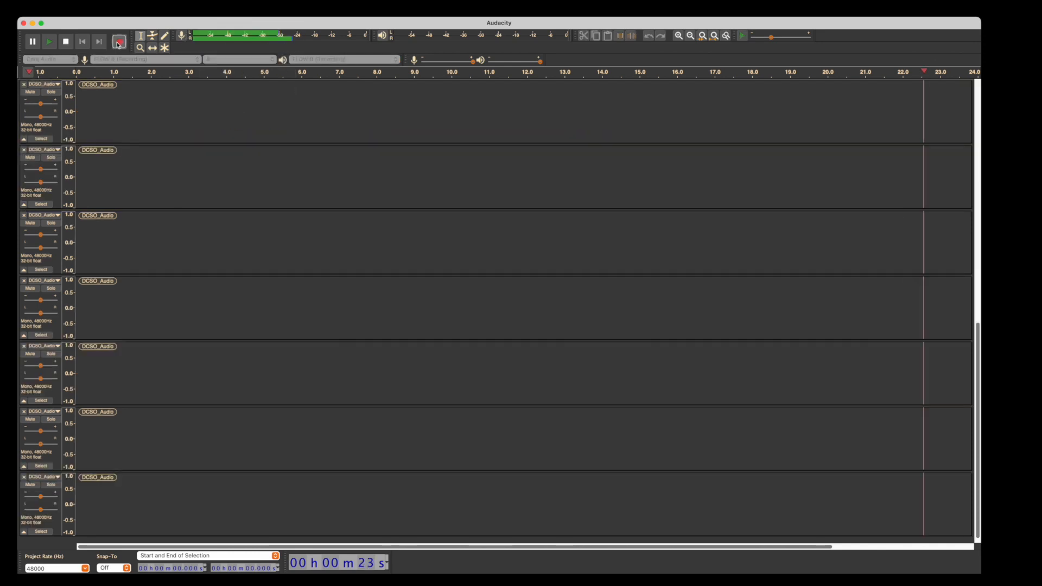
pyautogui.click(119, 41)
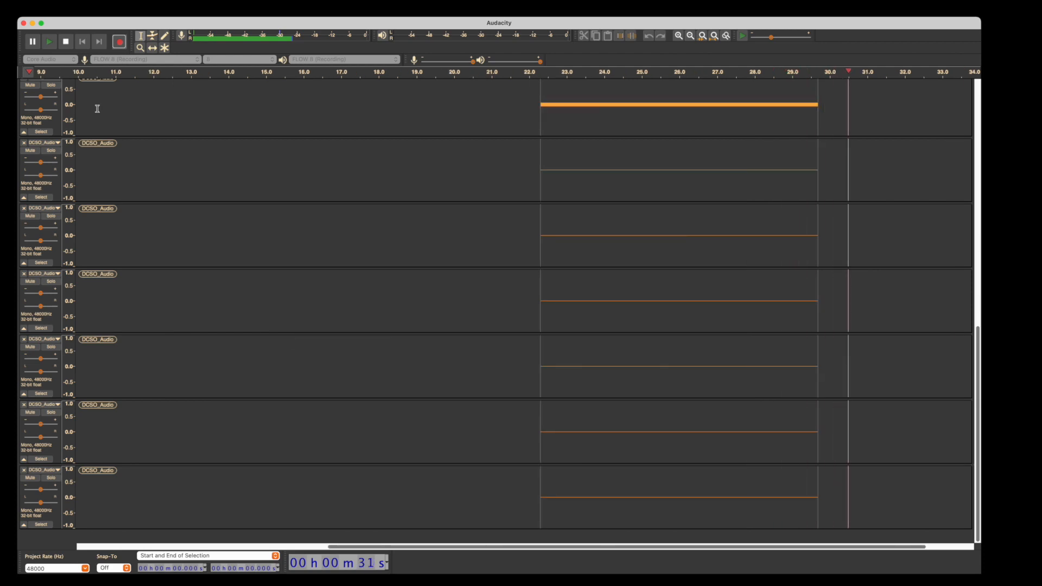
# Begin recording a fresh take into a single stereo DCSO_Audio track
pyautogui.click(320, 32)
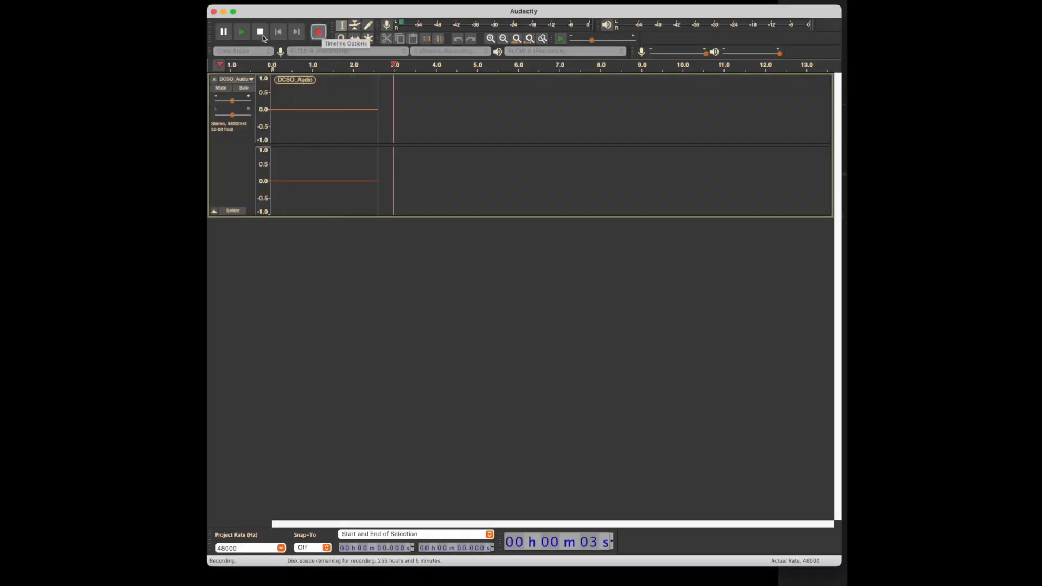
# Stop the stereo take, record four mono tracks at 4 channels, then stop
pyautogui.click(259, 32)
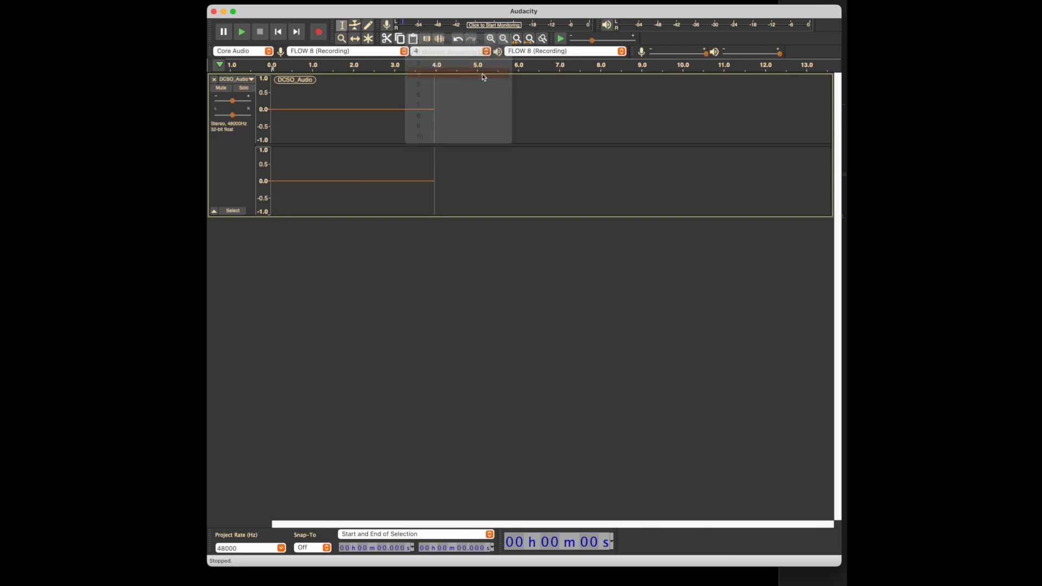
pyautogui.click(317, 32)
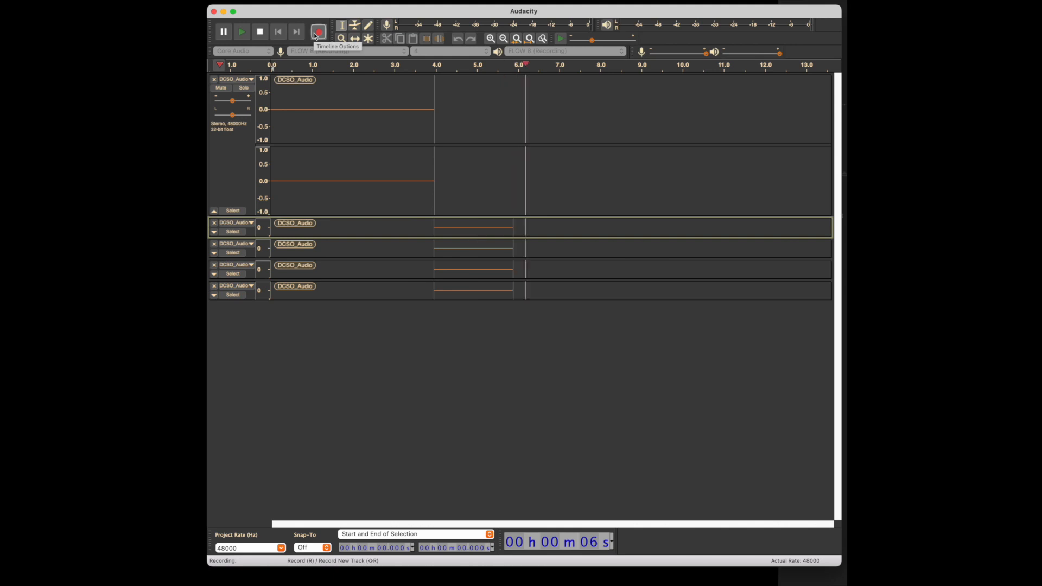
pyautogui.click(318, 32)
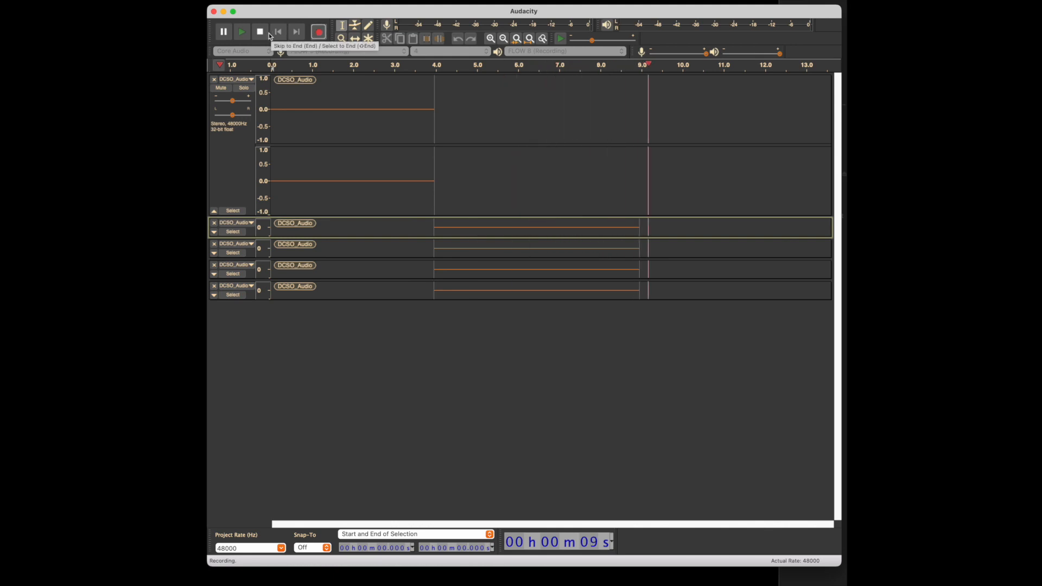
pyautogui.click(260, 32)
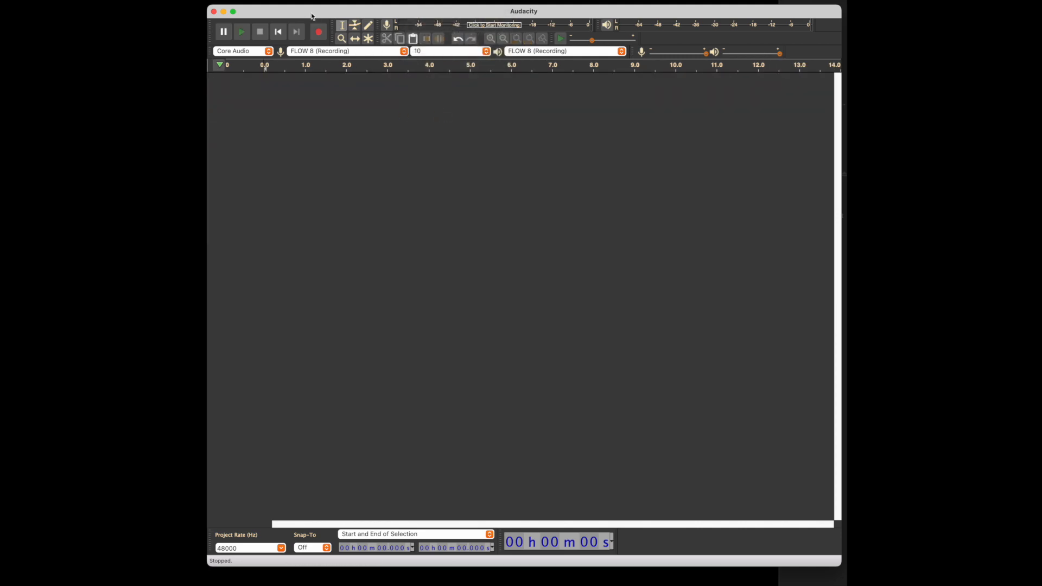
# Start a recording from FLOW 8 using 10 recording channels
pyautogui.click(317, 32)
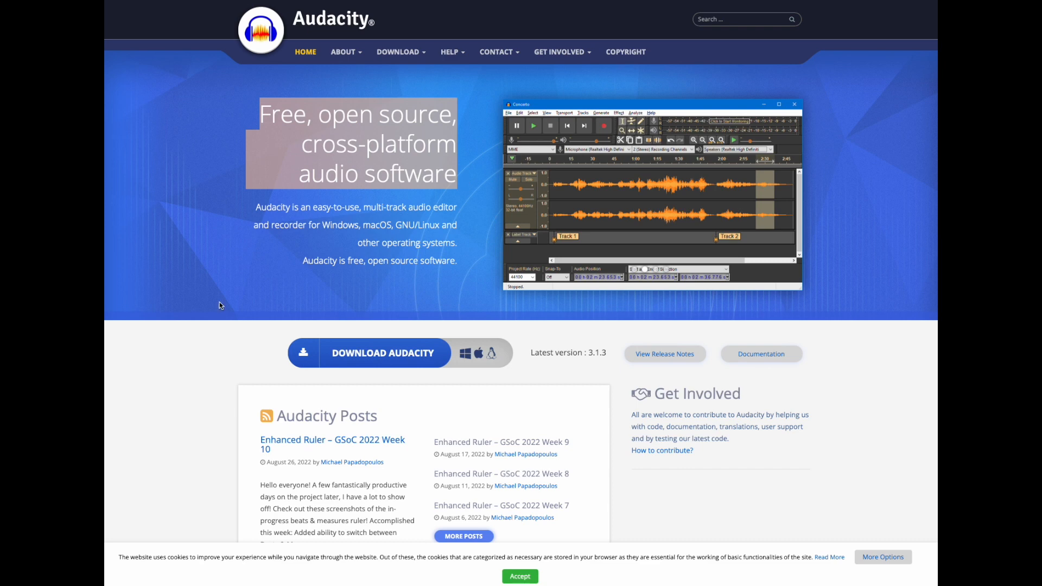
# Scroll the audacityteam.org home page down to 'A Load of Features'
pyautogui.scroll(-3)
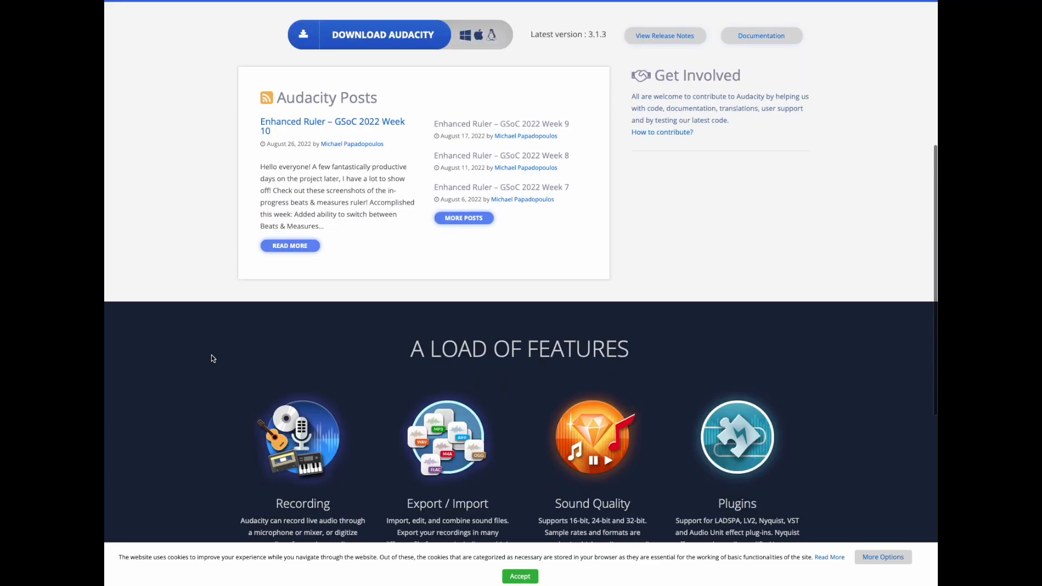
pyautogui.scroll(-3)
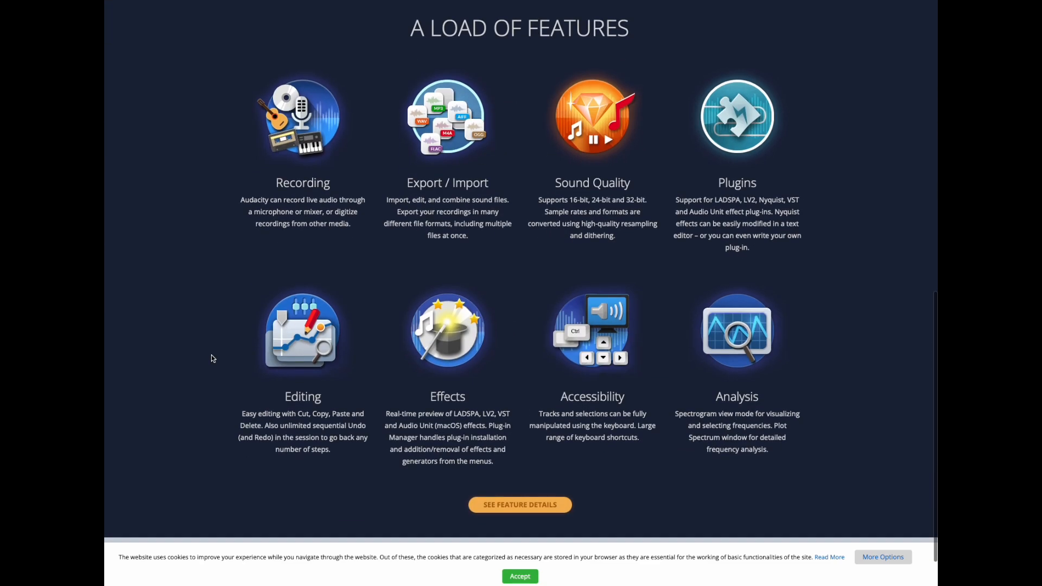